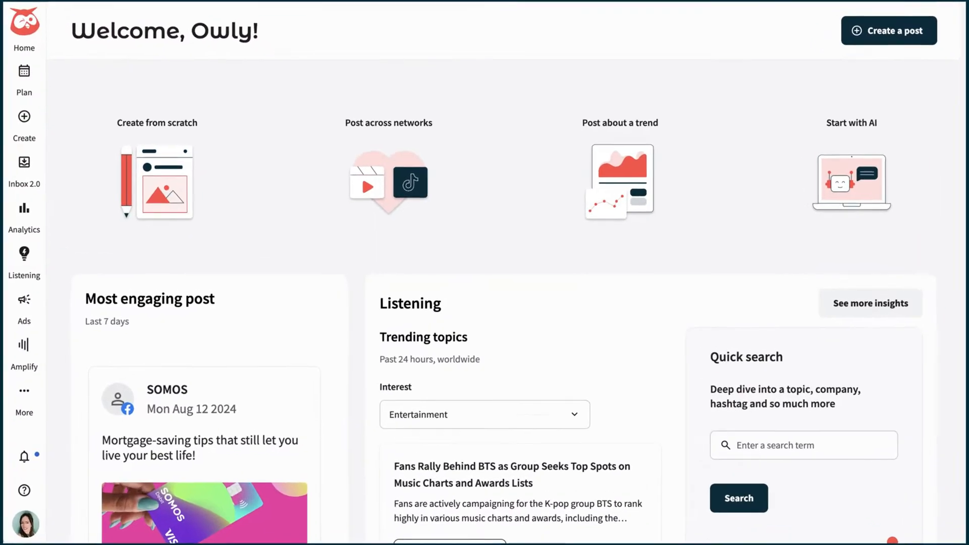
- Schedule the three-account Somos finance post for August 15, 11:00 am–1:00 pm
scroll(down, 3)
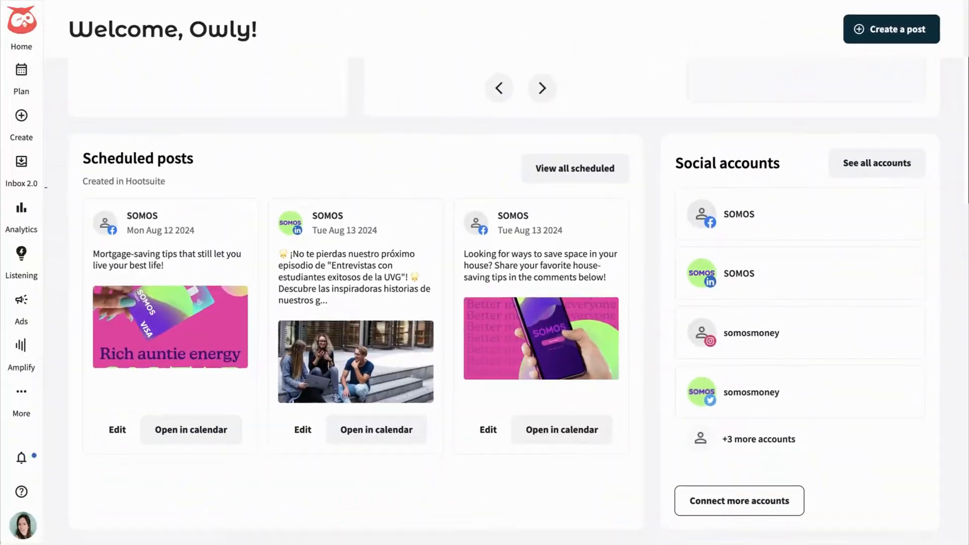
click(738, 500)
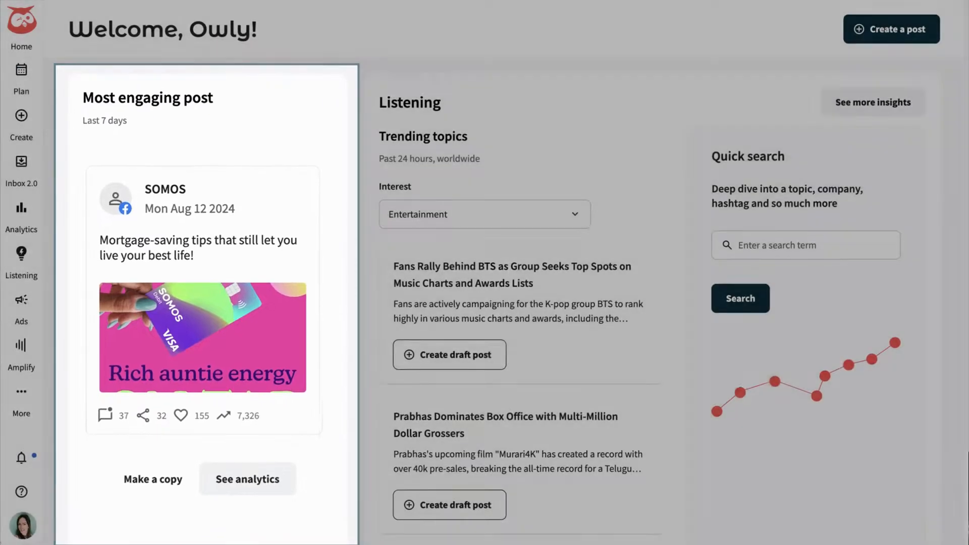
scroll(down, 3)
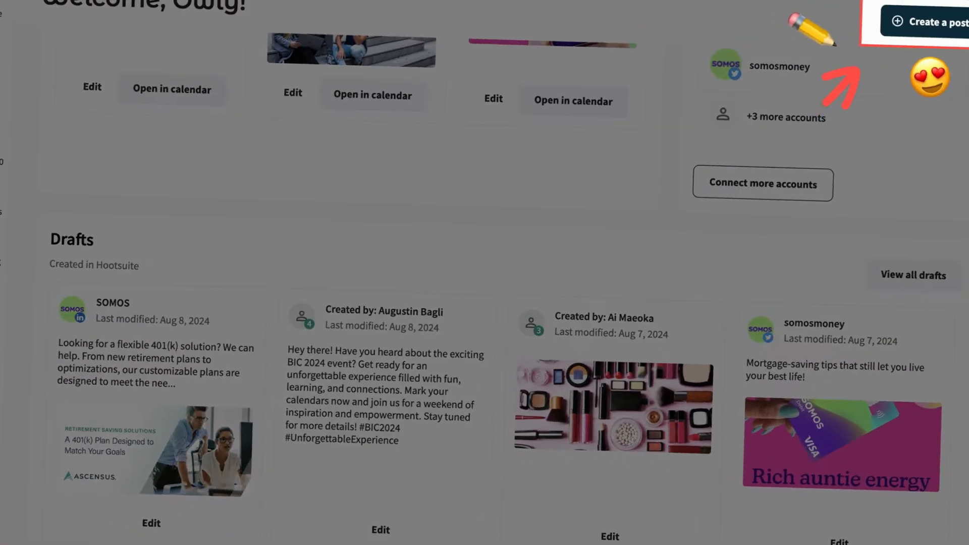
click(934, 22)
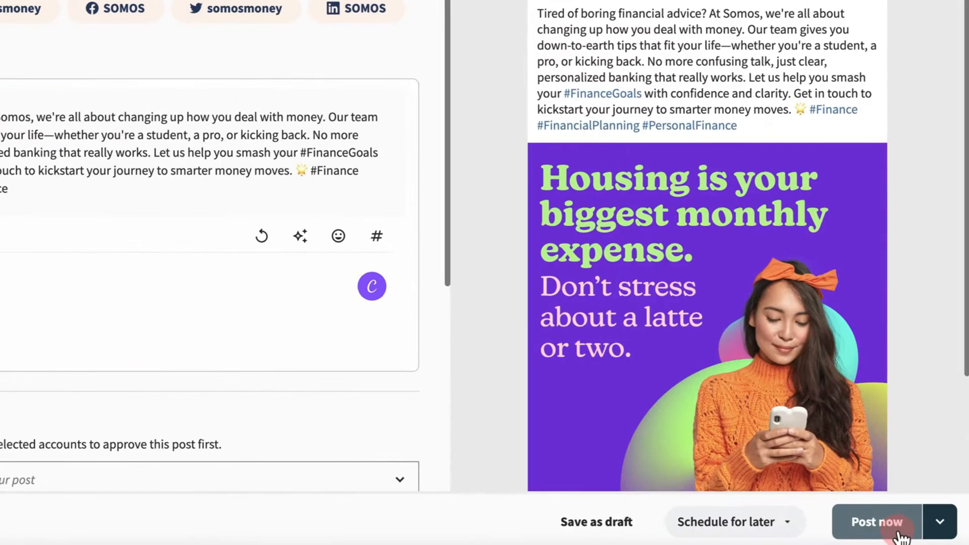
click(735, 522)
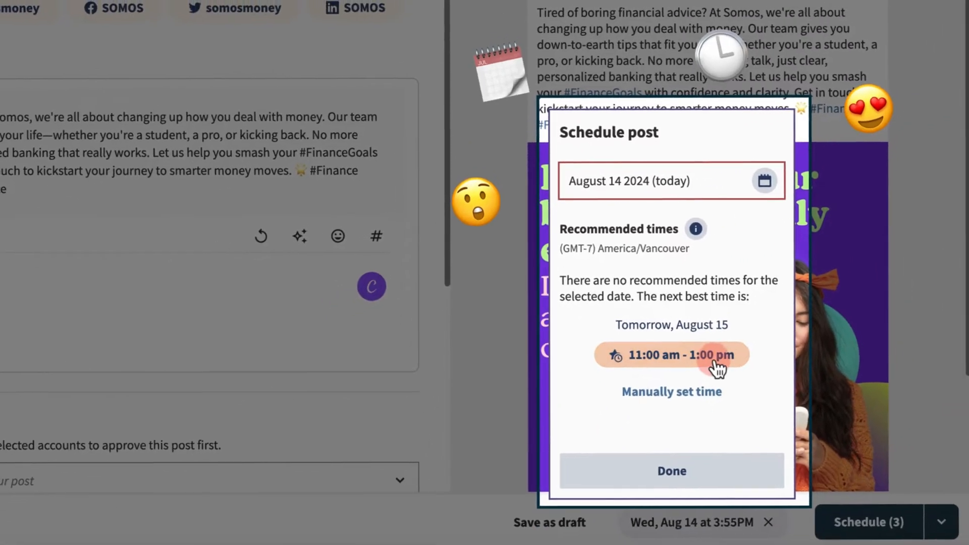
click(672, 355)
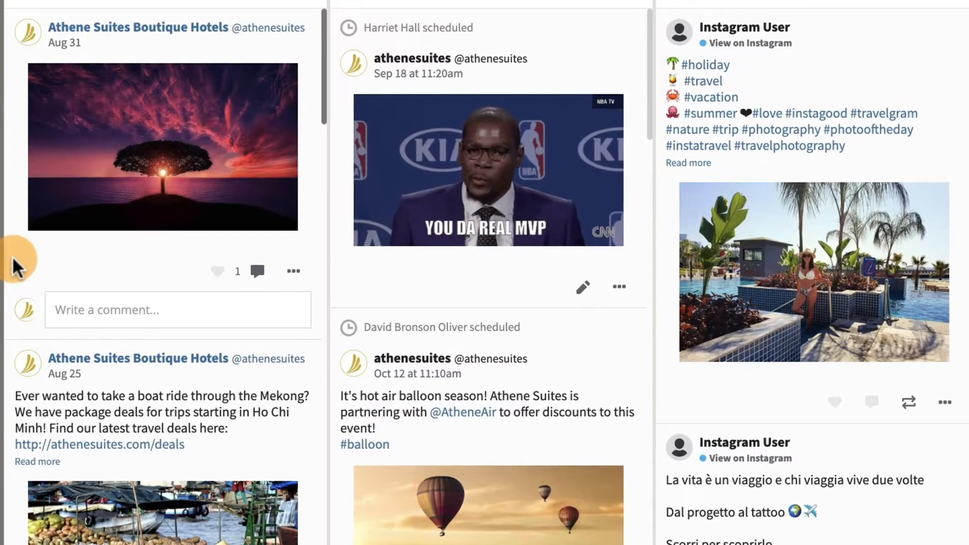
click(22, 526)
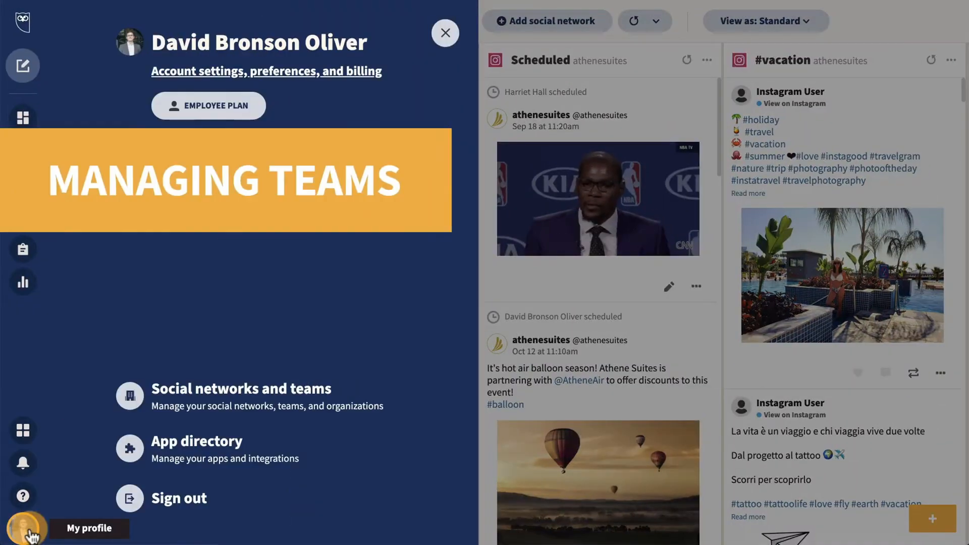
click(240, 388)
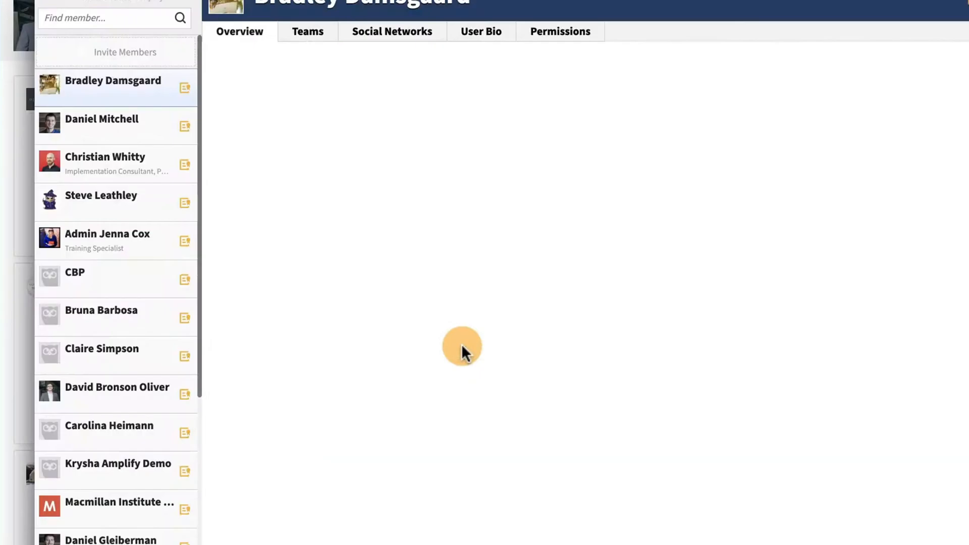
click(116, 387)
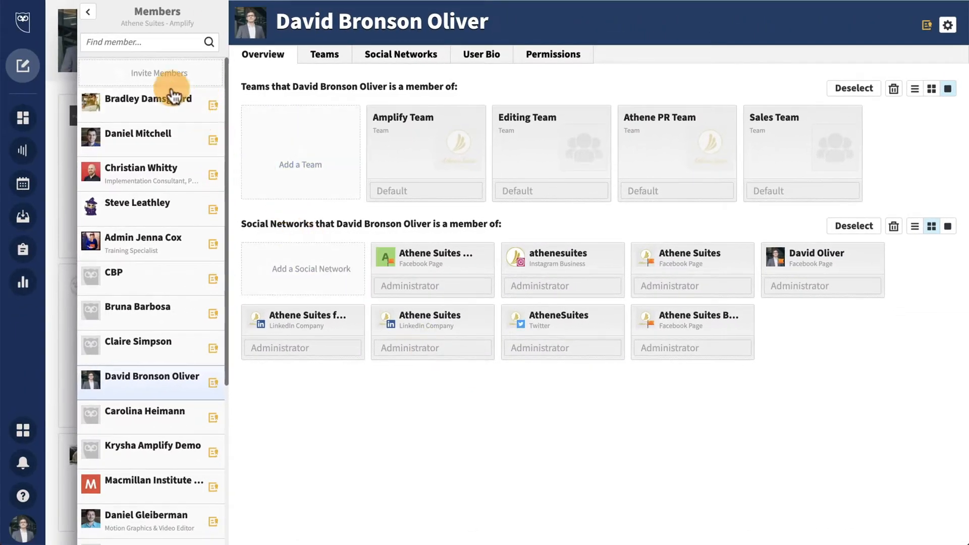
click(22, 217)
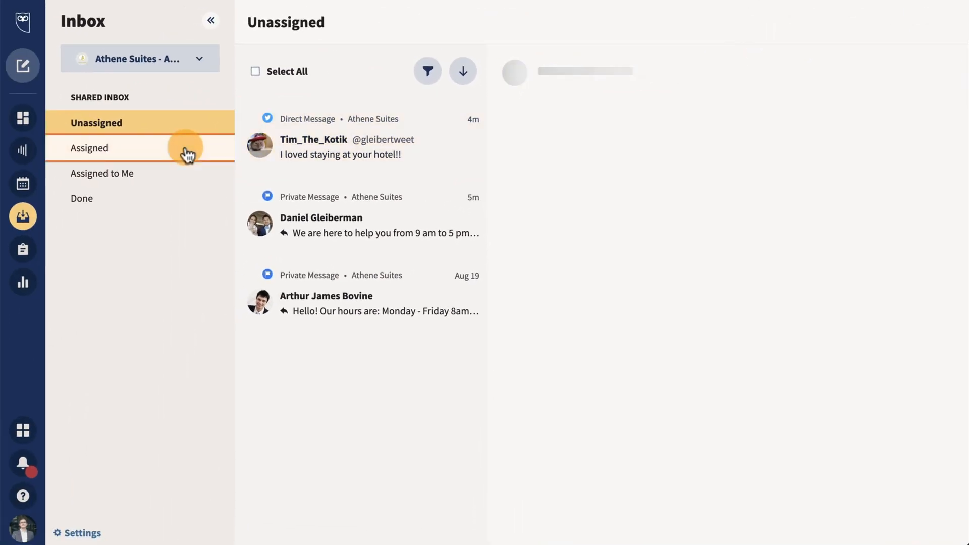
- Filter the shared inbox to Assigned, then Assigned to Me conversations
click(90, 148)
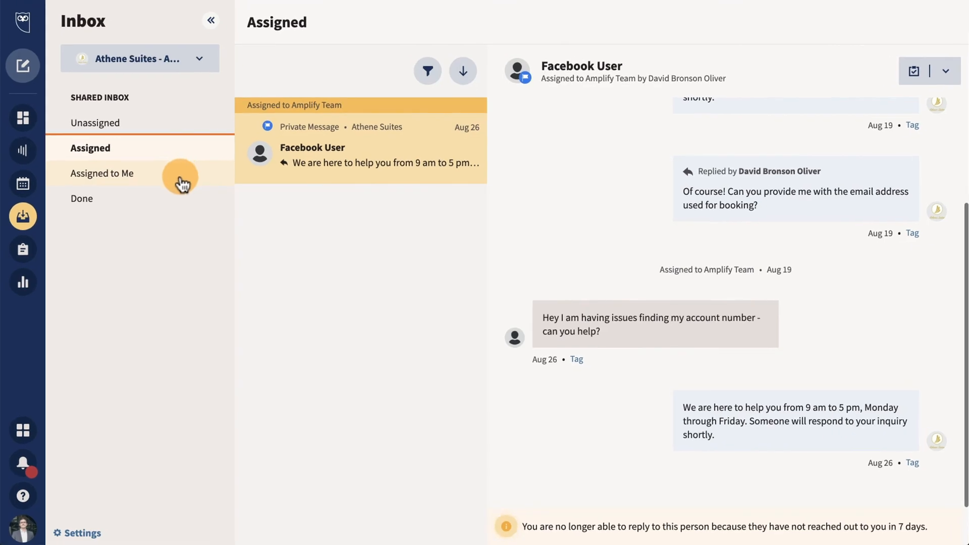
click(81, 198)
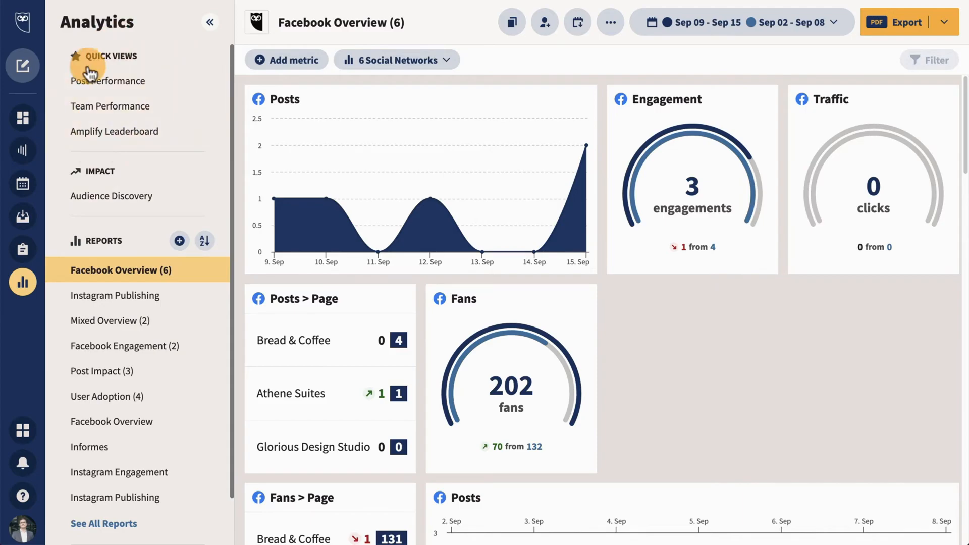
mouse_move(110, 105)
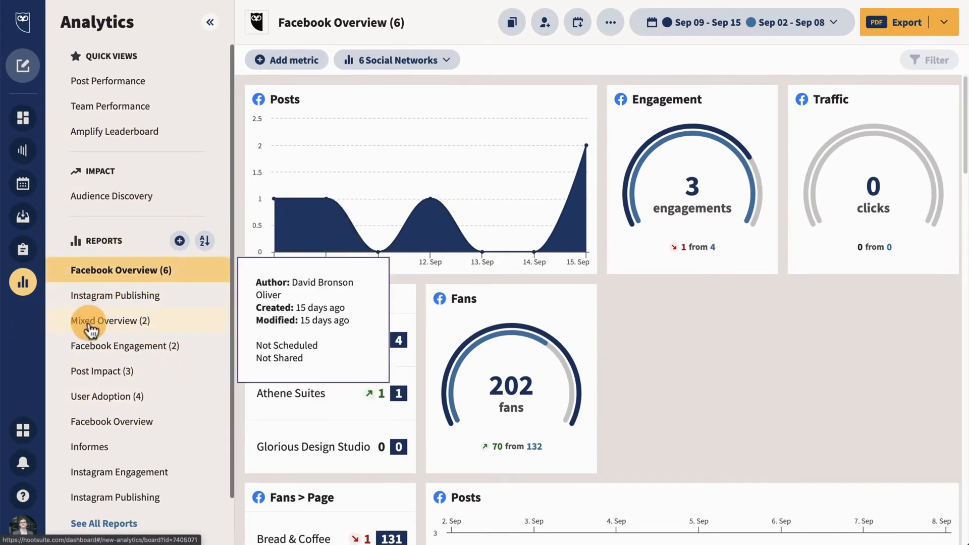
- Scroll through saved analytics reports such as Mixed Overview and Post Impact
scroll(down, 3)
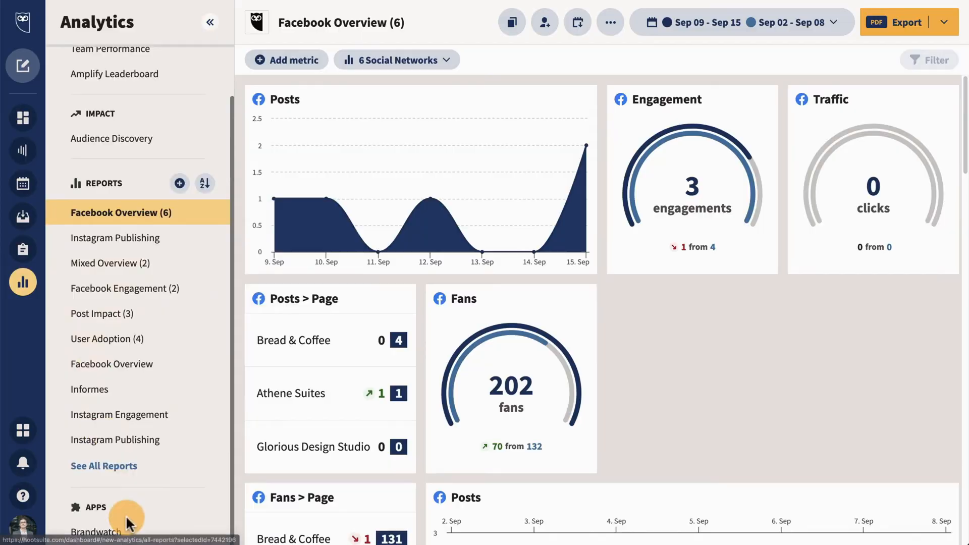